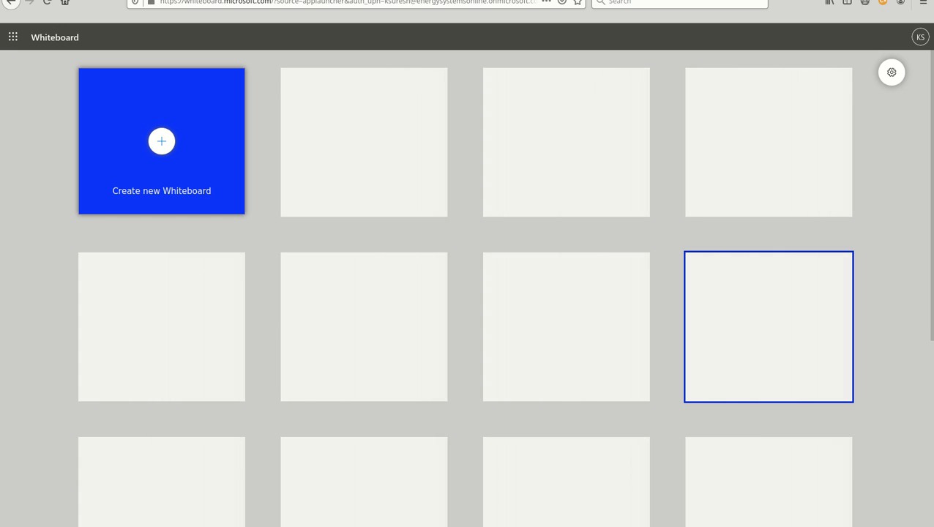
# - Create a new blank Whiteboard board for the Concept-to-Node sketch
pyautogui.click(364, 141)
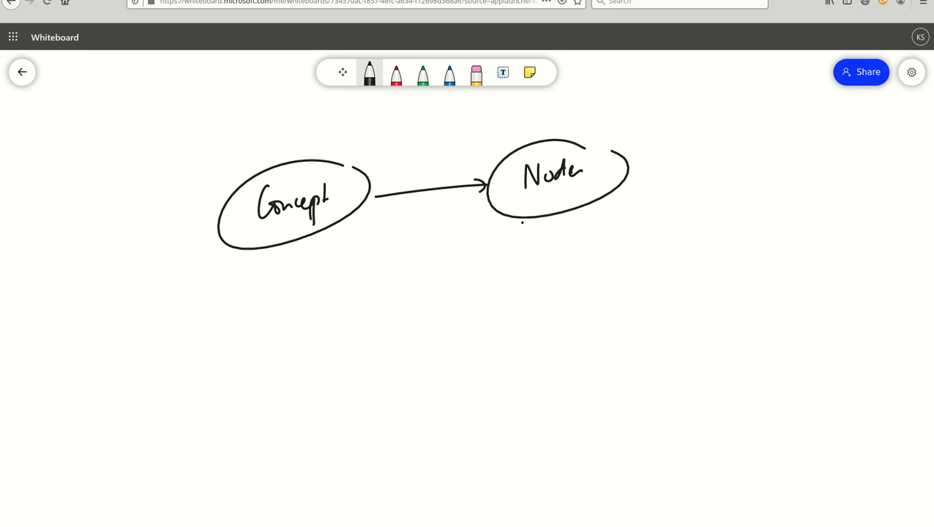
# - Extend the diagram below the Node oval toward Idea, then return to black ink
pyautogui.moveTo(520, 220); pyautogui.dragTo(494, 286)
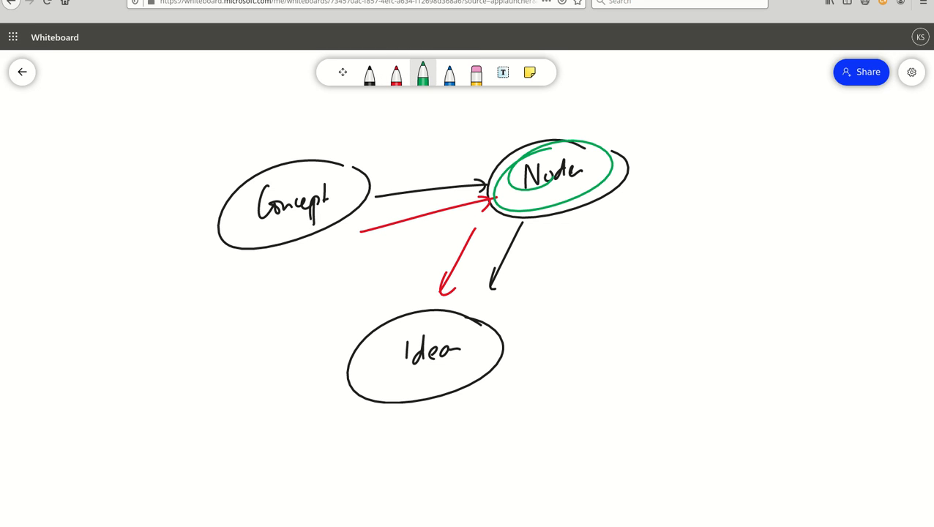
pyautogui.click(342, 72)
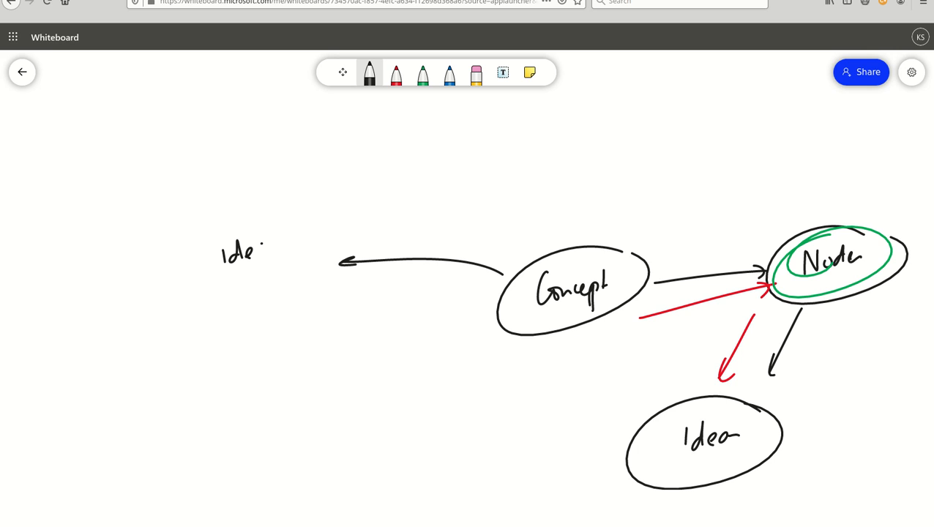
# - Write 'Idea' and 'extend' on the left and draw a stick figure writing on paper
pyautogui.moveTo(247, 275); pyautogui.dragTo(247, 326)
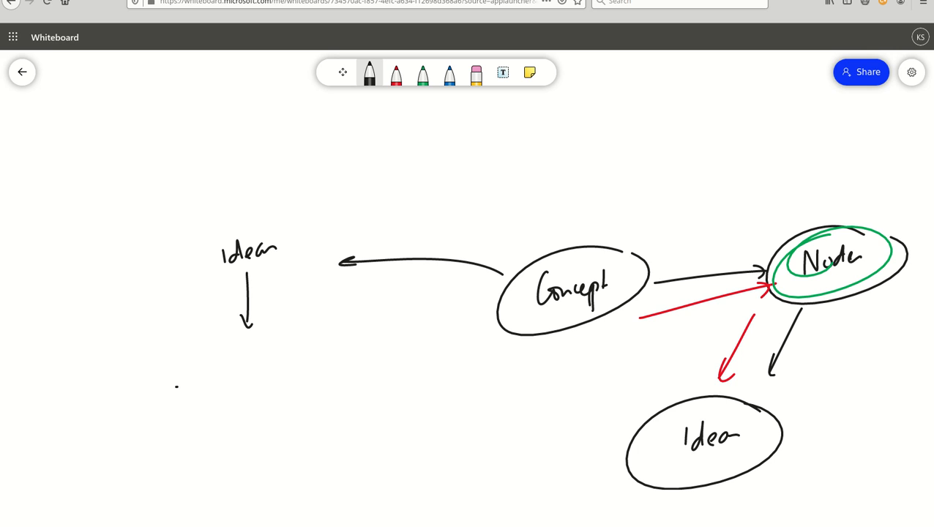
pyautogui.moveTo(175, 377); pyautogui.dragTo(227, 377)
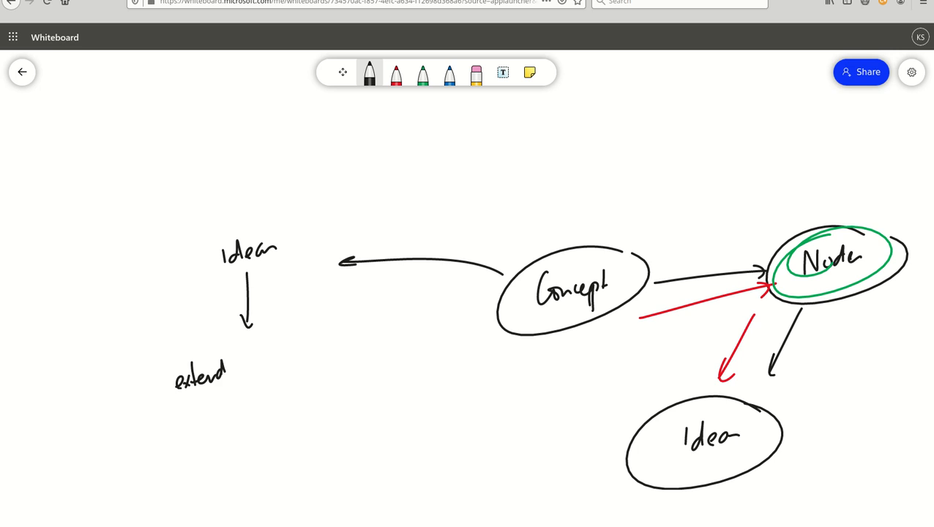
pyautogui.moveTo(291, 366); pyautogui.dragTo(291, 416)
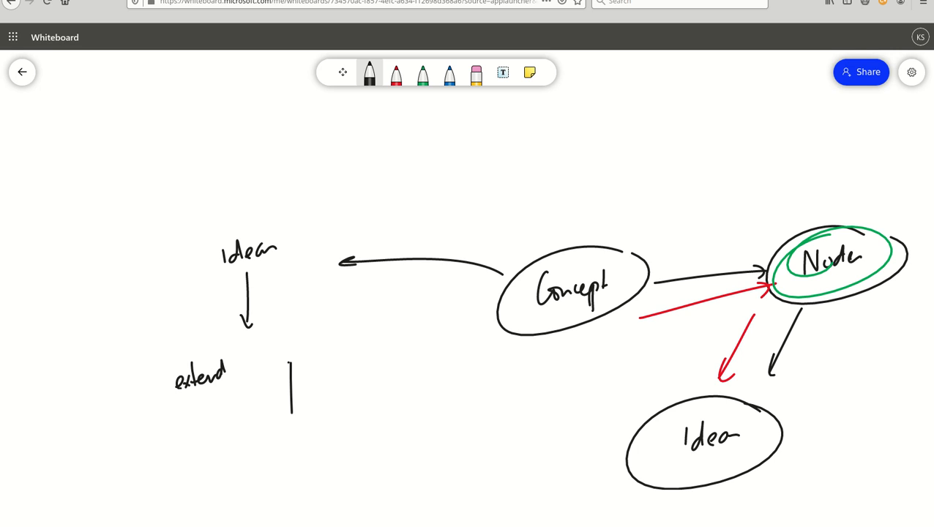
pyautogui.moveTo(292, 358); pyautogui.dragTo(330, 413)
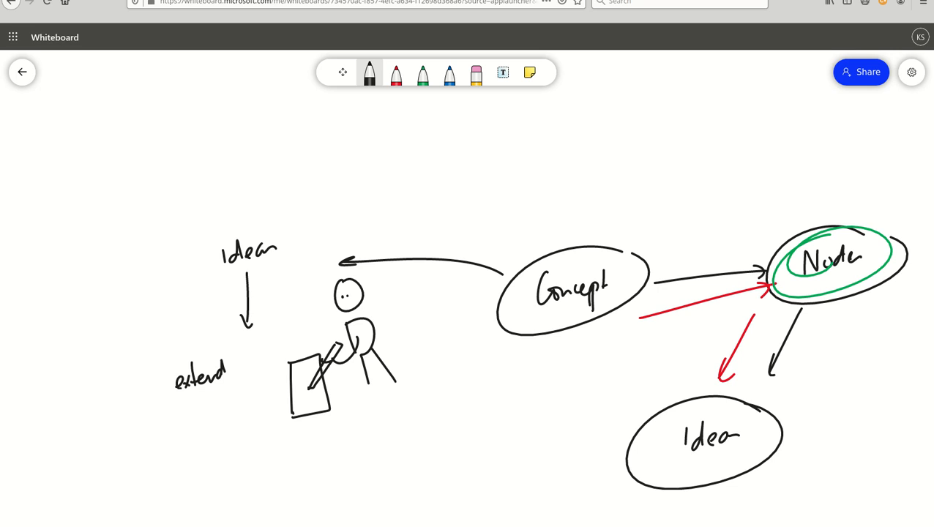
# - Draw small circles above the stick figure and add red ink beside them
pyautogui.moveTo(337, 183); pyautogui.dragTo(373, 172)
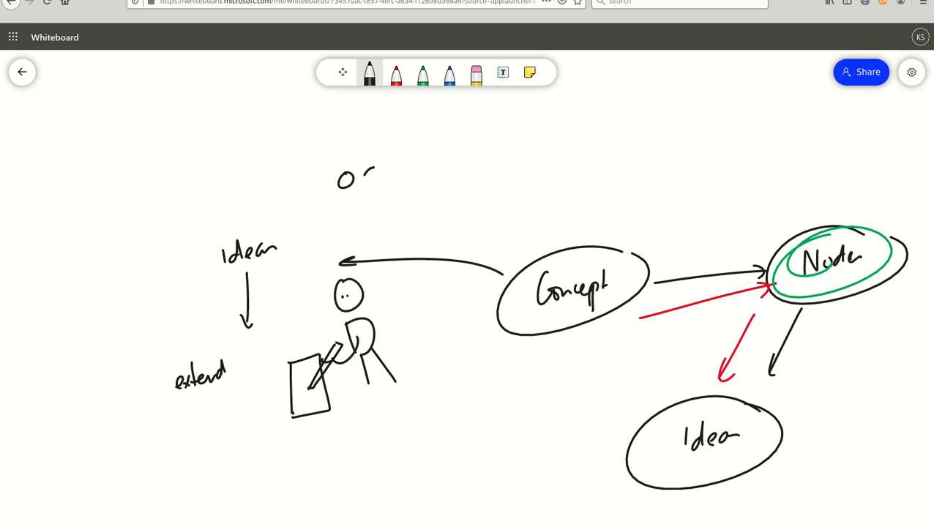
pyautogui.click(396, 73)
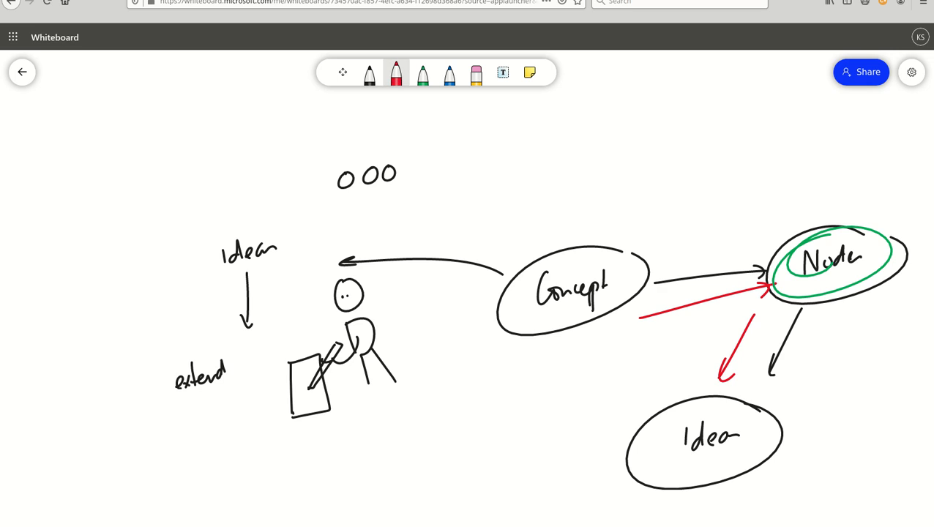
pyautogui.moveTo(344, 208); pyautogui.dragTo(380, 219)
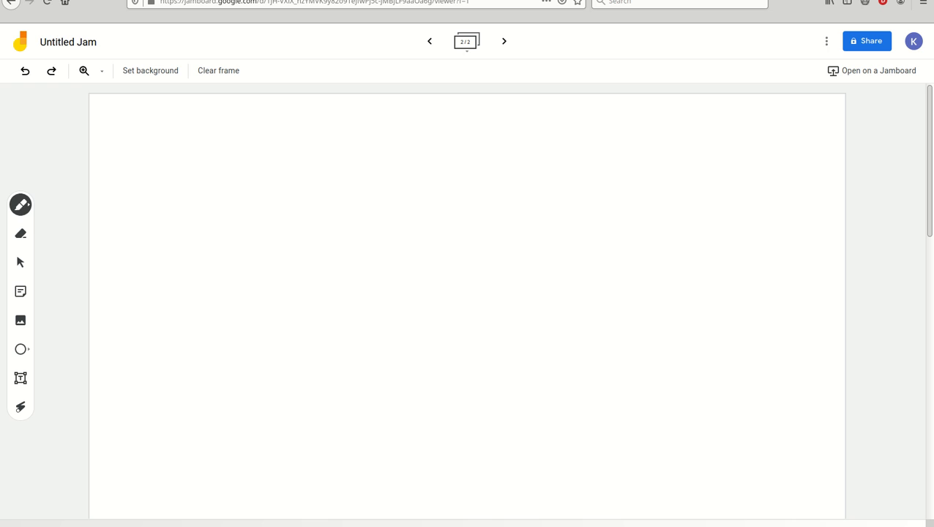
# - Select the Jamboard pen and handwrite 'The next thing' on frame 2
pyautogui.click(21, 205)
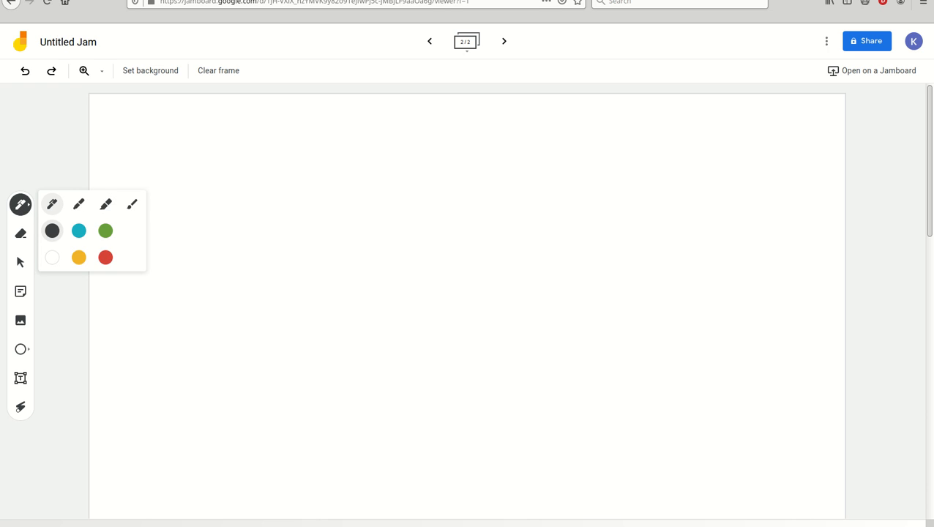
pyautogui.click(296, 162)
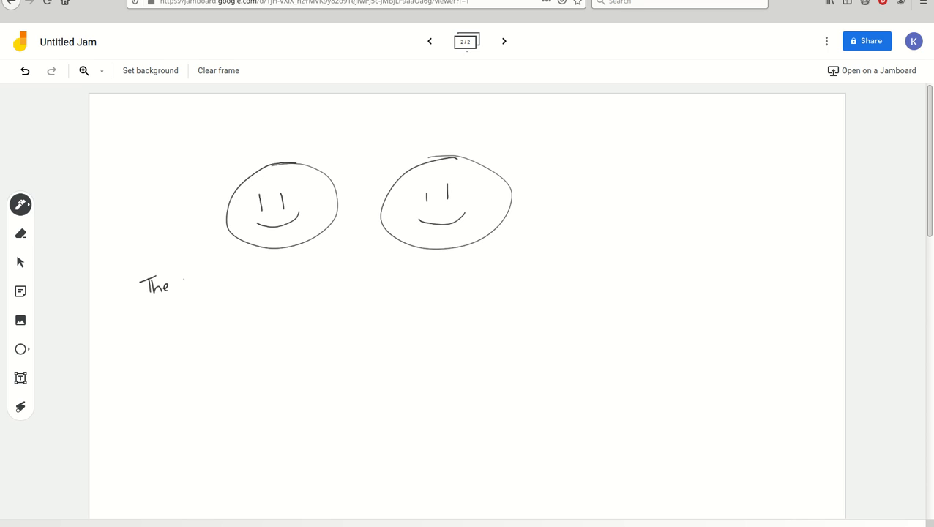
pyautogui.moveTo(183, 285); pyautogui.dragTo(192, 282)
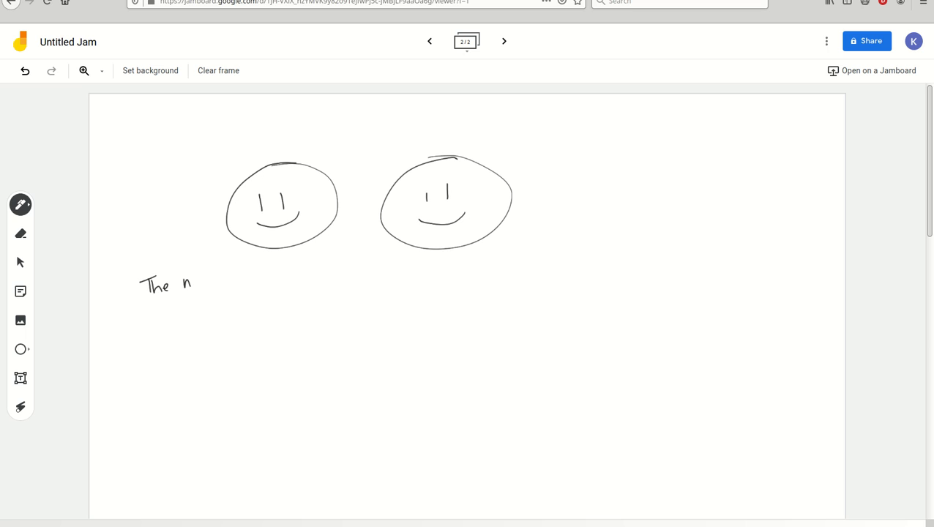
pyautogui.moveTo(187, 282); pyautogui.dragTo(212, 289)
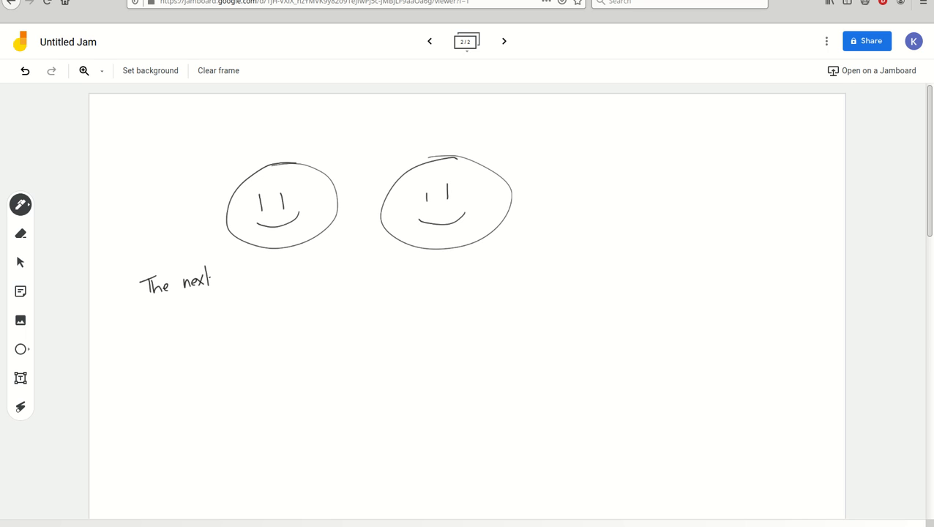
pyautogui.moveTo(154, 314); pyautogui.dragTo(186, 313)
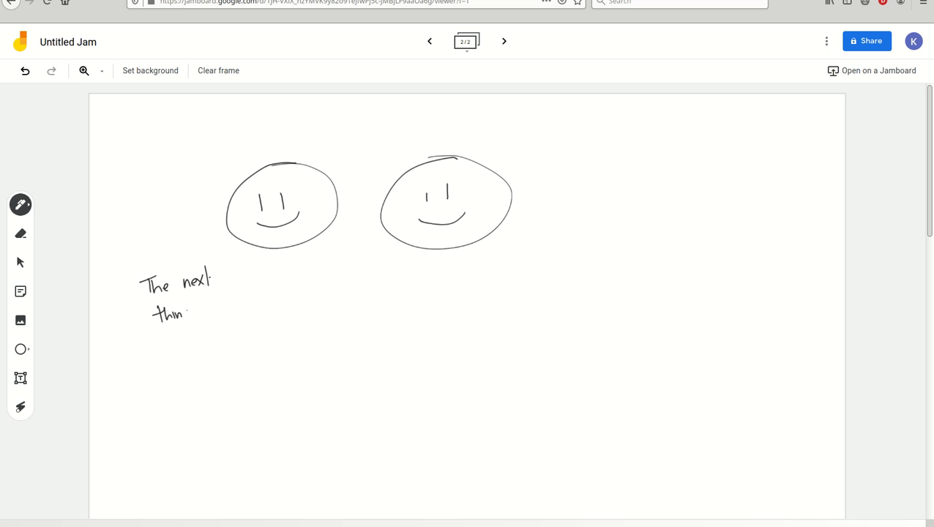
pyautogui.moveTo(181, 311); pyautogui.dragTo(184, 325)
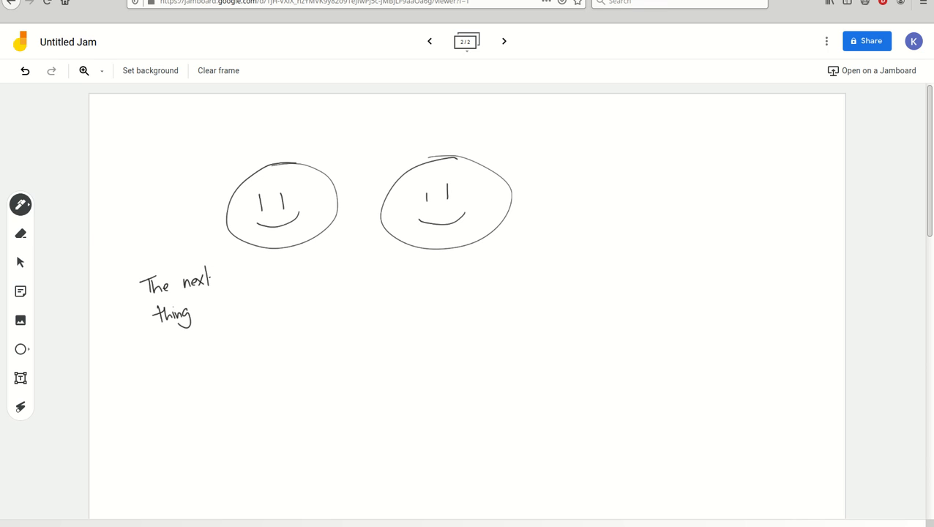
pyautogui.moveTo(303, 297); pyautogui.dragTo(318, 286)
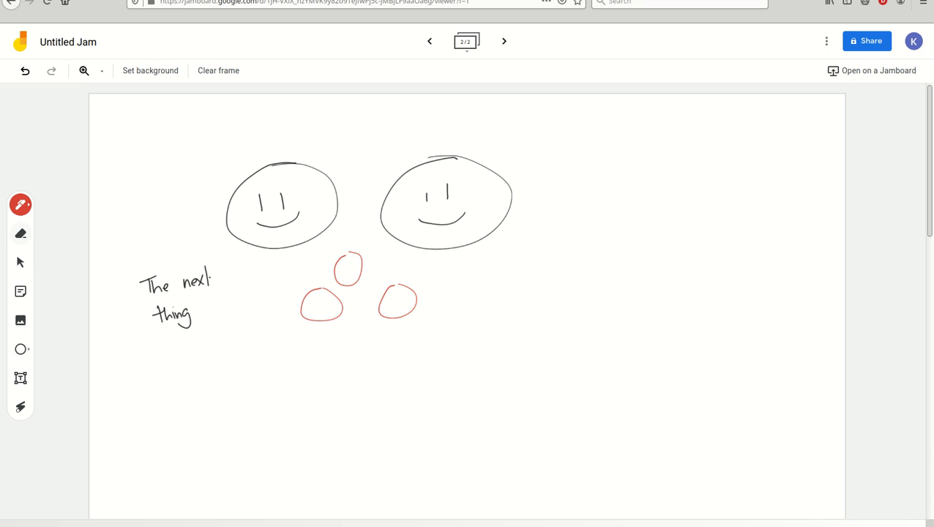
# - Switch the pen to black and zoom frame 2 to 200%
pyautogui.click(20, 234)
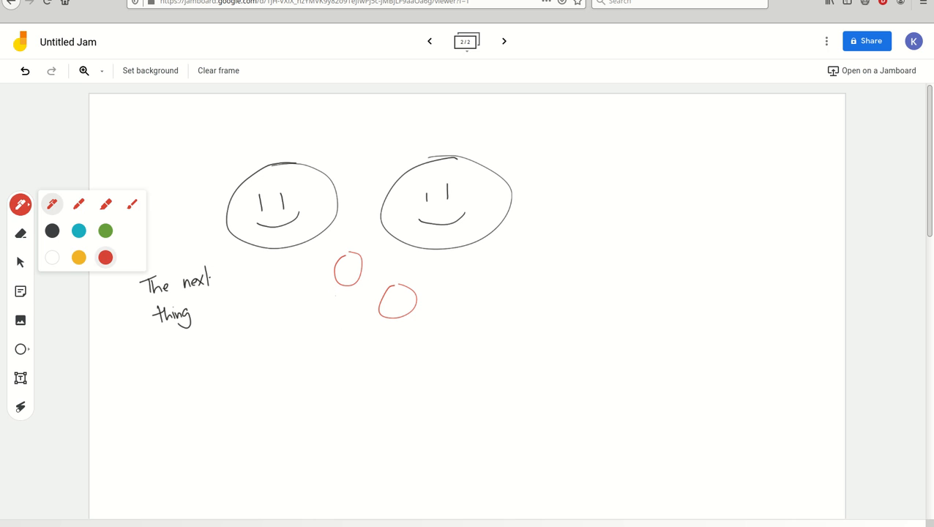
pyautogui.click(101, 70)
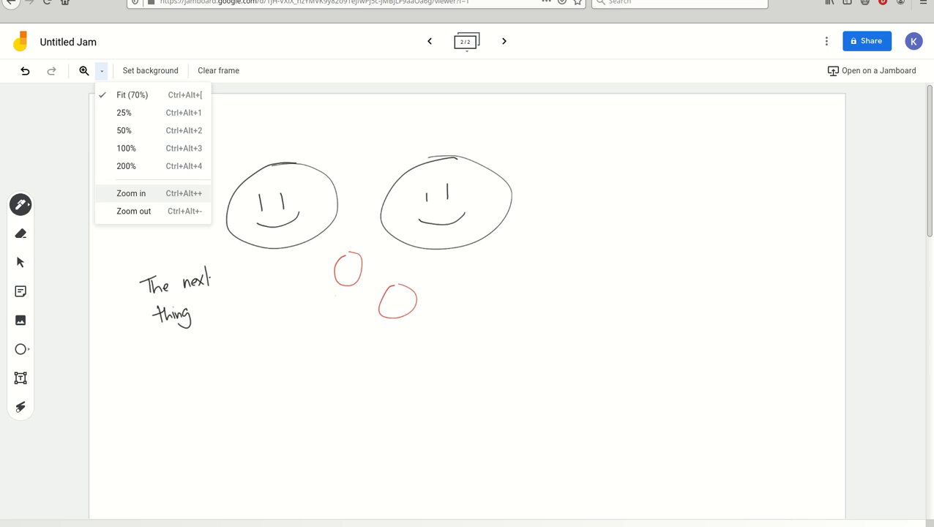
pyautogui.click(131, 193)
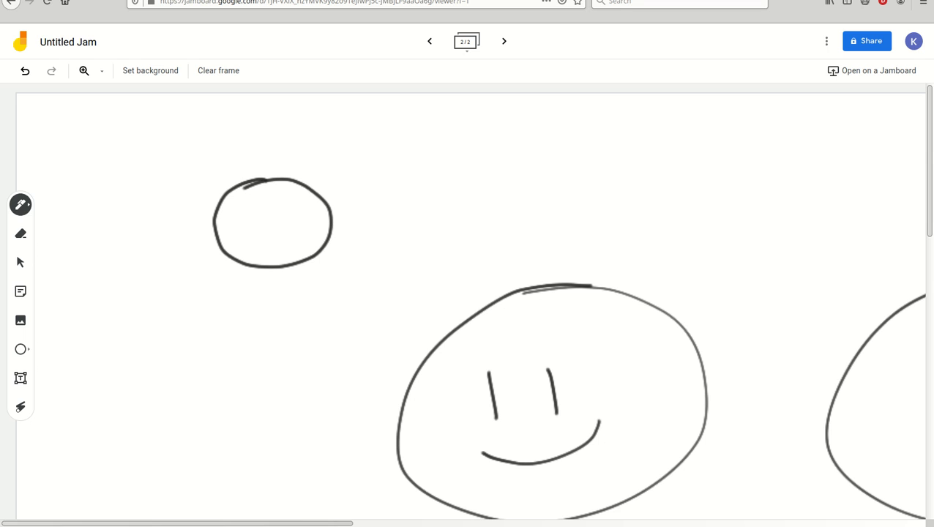
# - Draw a zigzag scribble beside the circle, then fit the frame back to 70%
pyautogui.moveTo(381, 205); pyautogui.dragTo(479, 194)
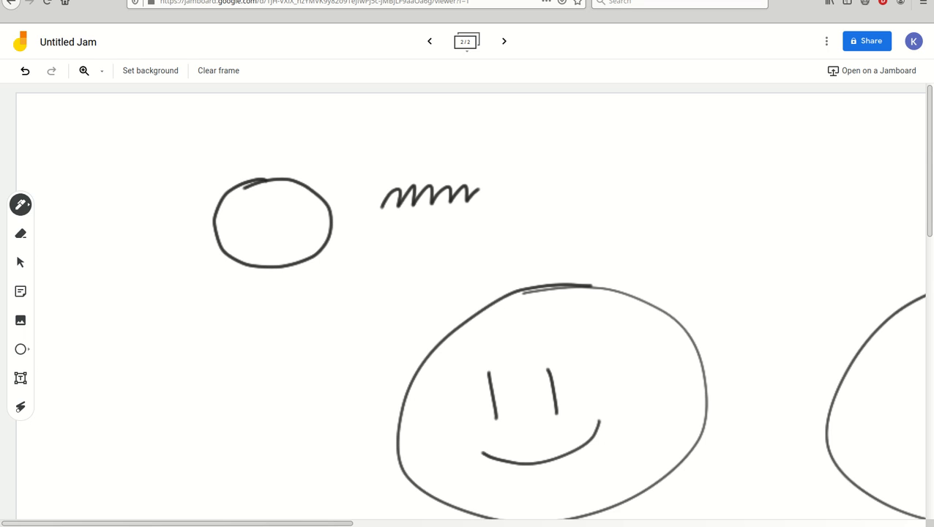
pyautogui.click(101, 70)
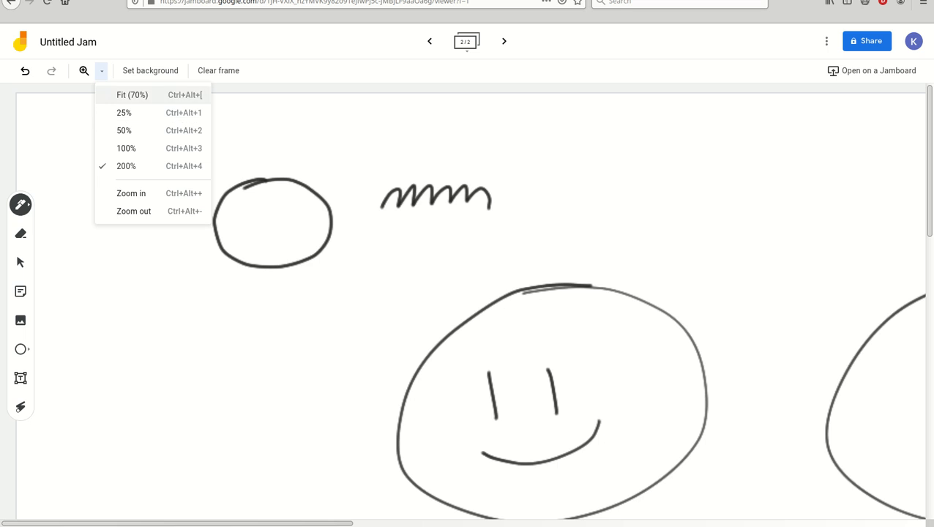
pyautogui.click(132, 95)
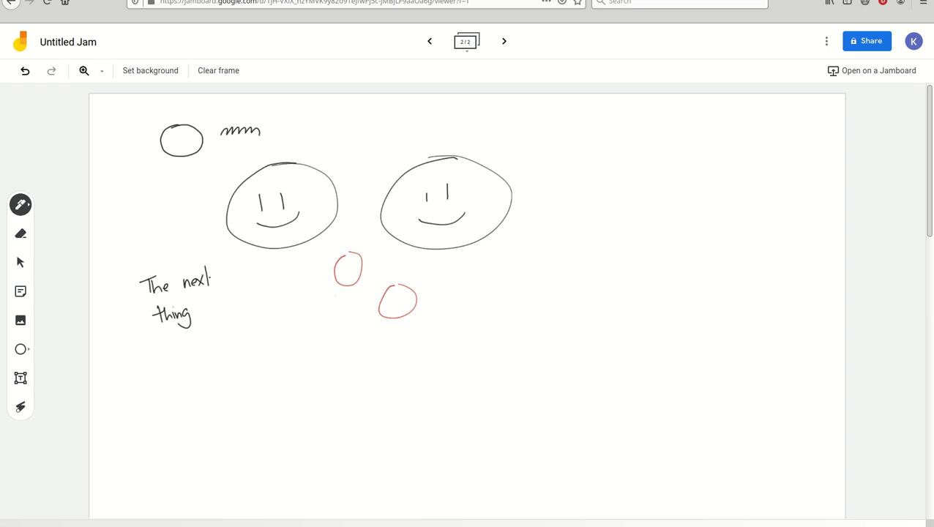
pyautogui.click(101, 70)
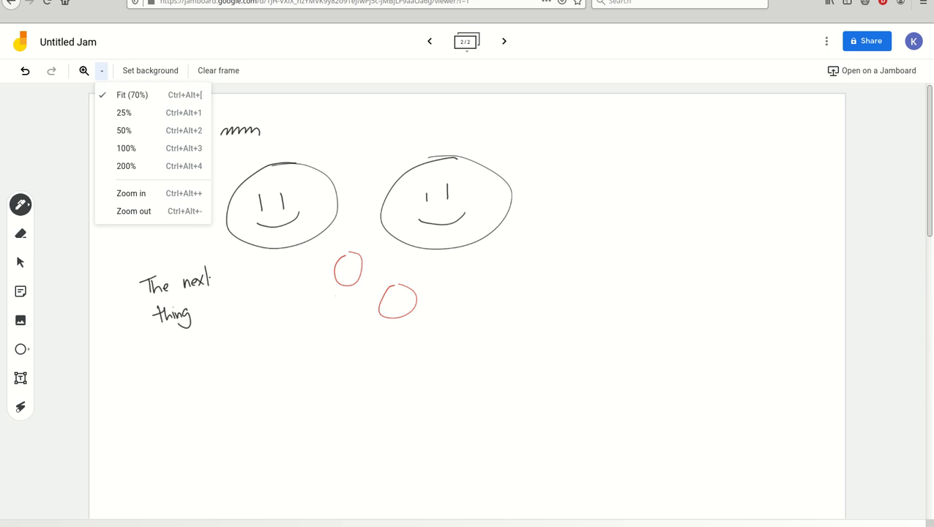
# - Add a third frame, draw a smiling oval face, and open then close the zoom menu
pyautogui.click(504, 41)
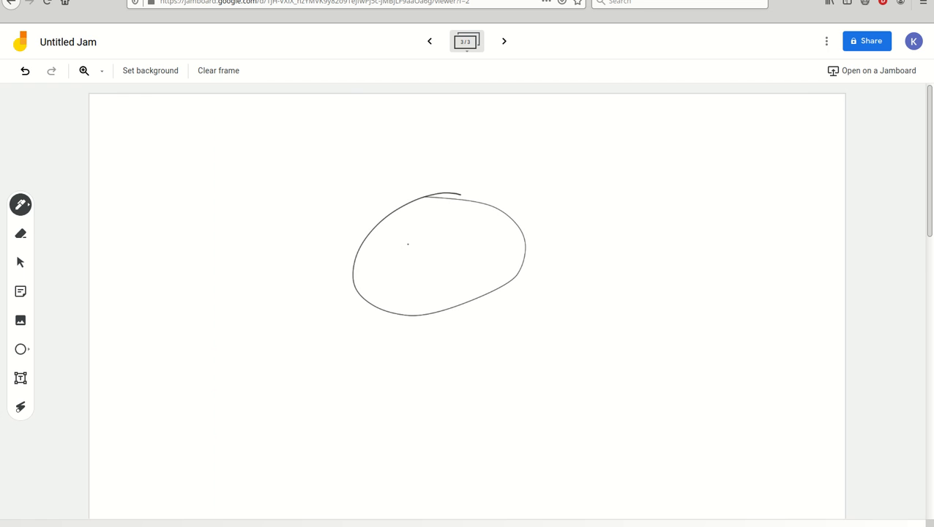
pyautogui.moveTo(401, 263); pyautogui.dragTo(445, 279)
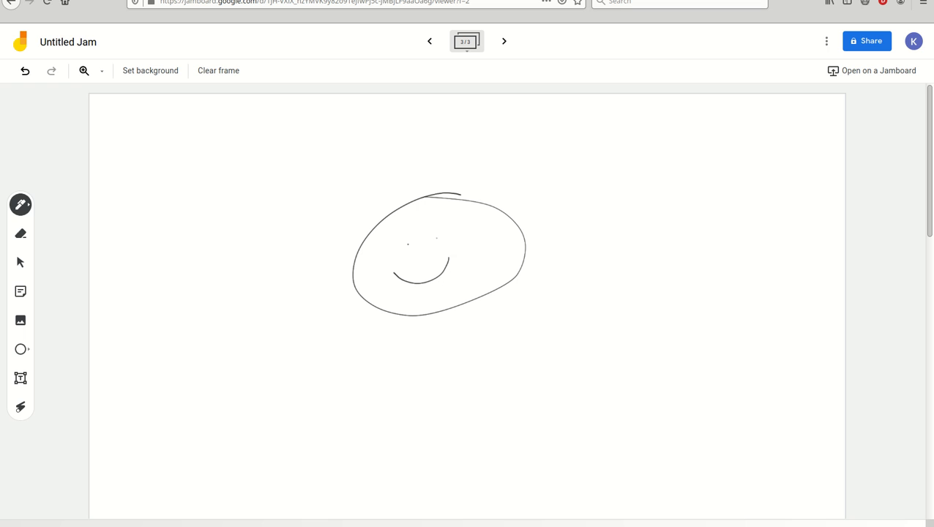
pyautogui.click(101, 70)
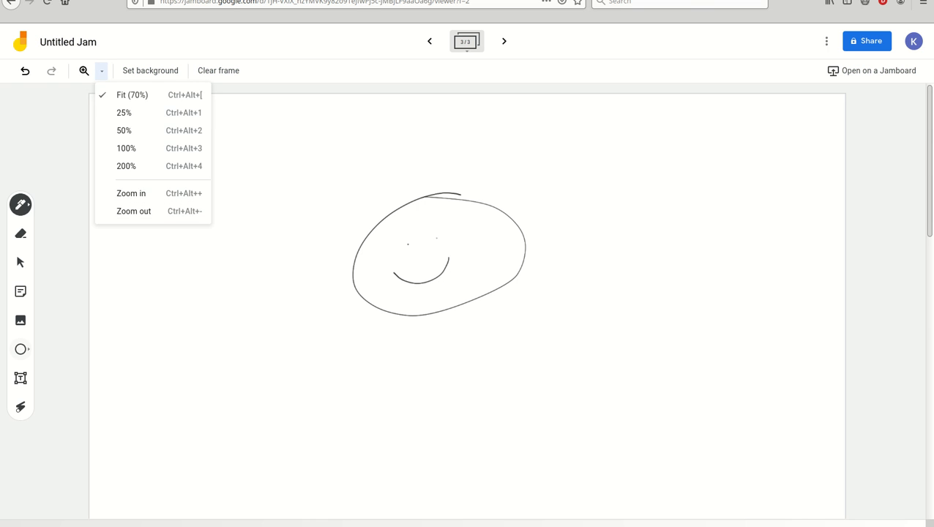
pyautogui.click(20, 320)
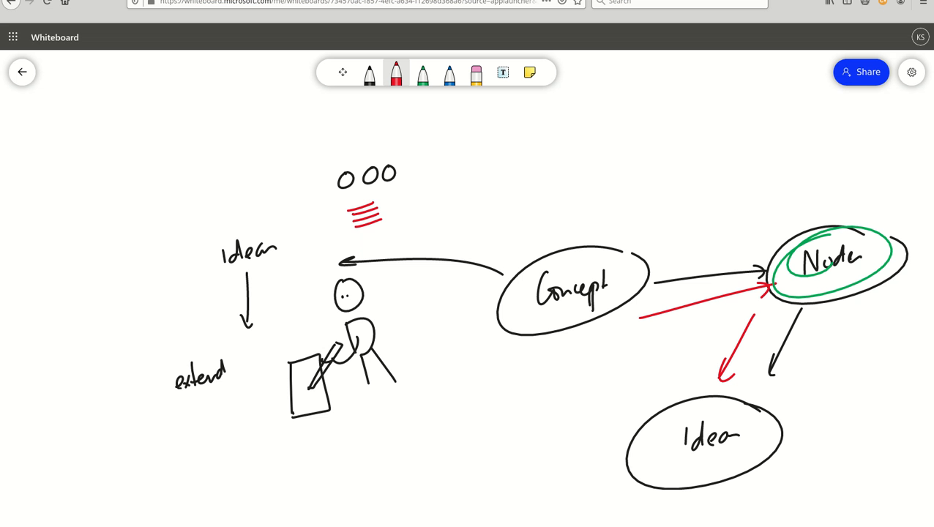
pyautogui.click(343, 71)
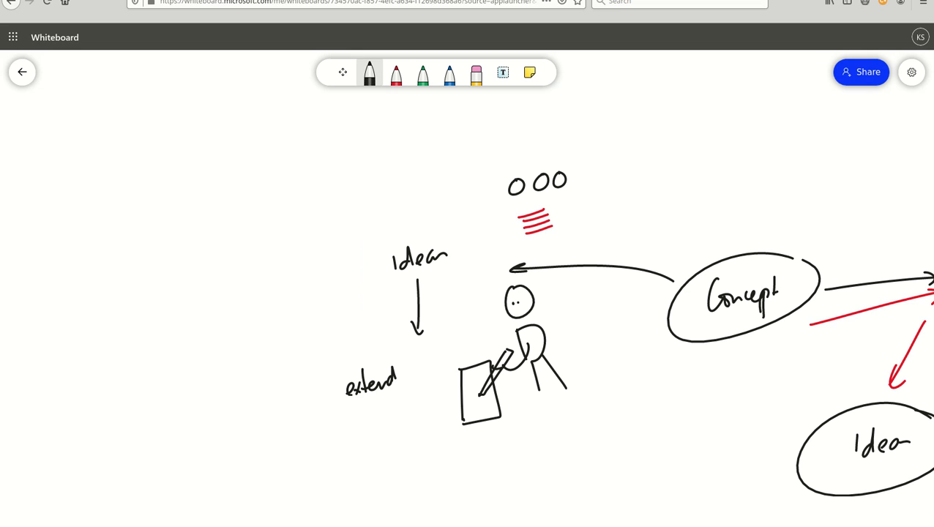
pyautogui.moveTo(160, 278); pyautogui.dragTo(256, 238)
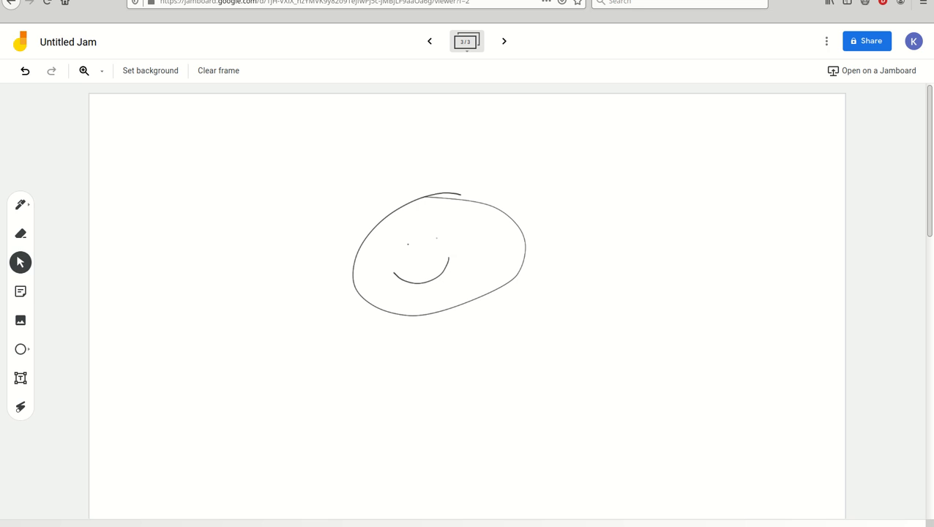
# - Reselect the pen on frame 3 and show its colour and pen-type palette
pyautogui.click(20, 205)
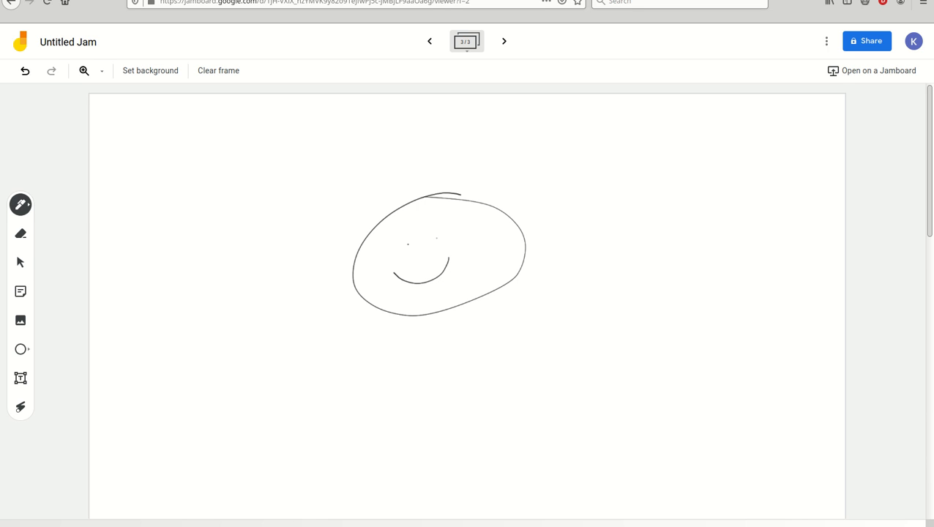
pyautogui.click(20, 205)
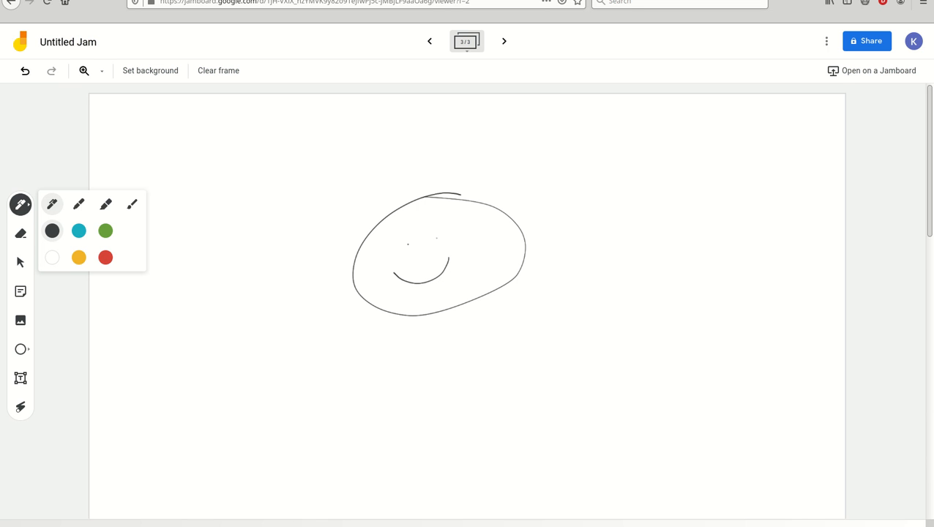